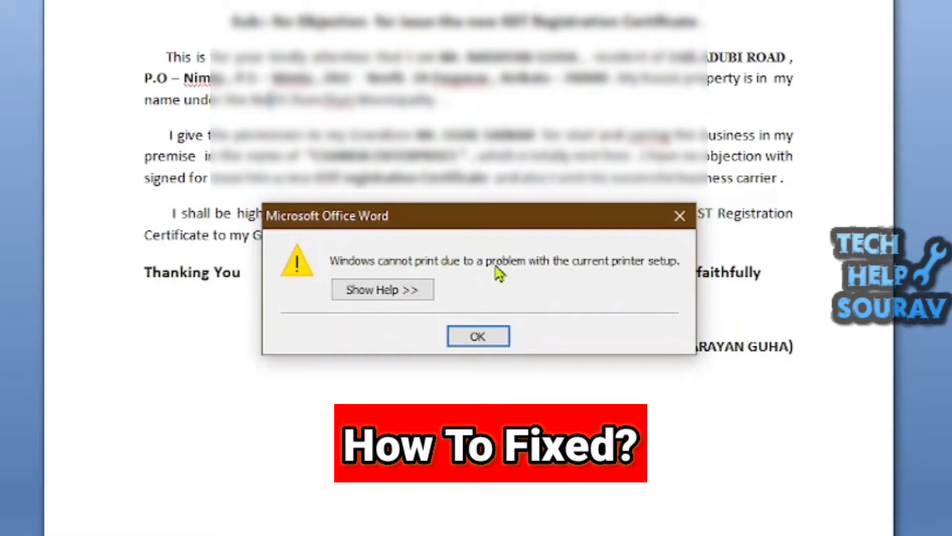
{"action": "mouse_move", "coordinate": [607, 278]}
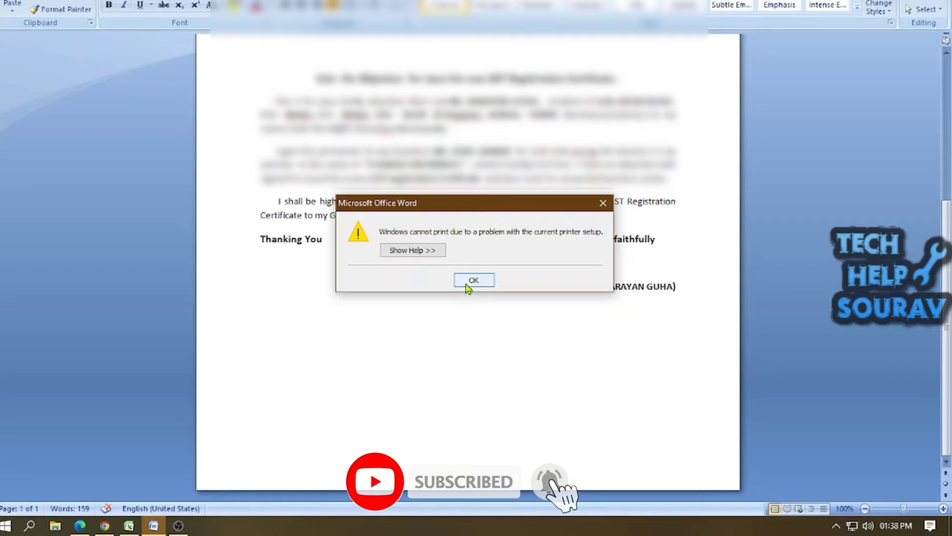
Dismiss Word's printer-setup error message with OK
{"action": "left_click", "coordinate": [474, 280]}
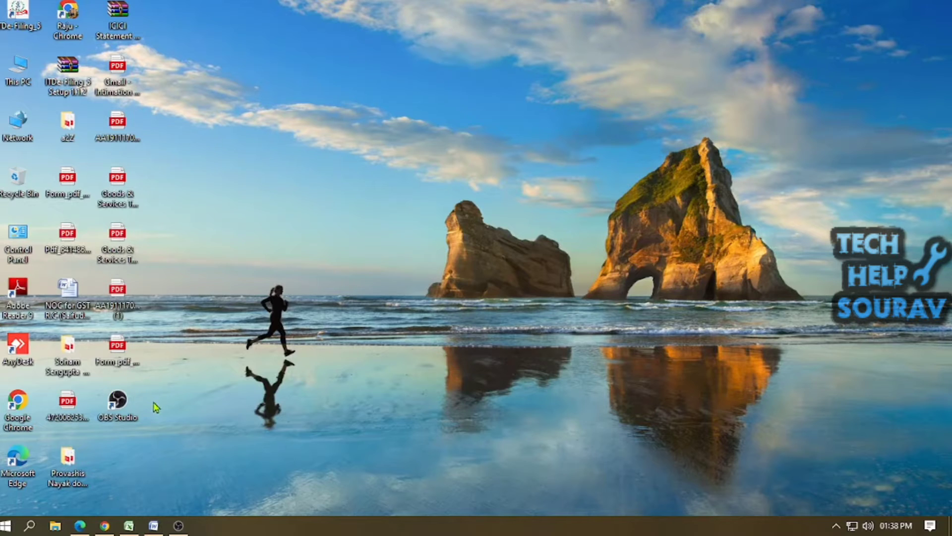
{"action": "mouse_move", "coordinate": [176, 443]}
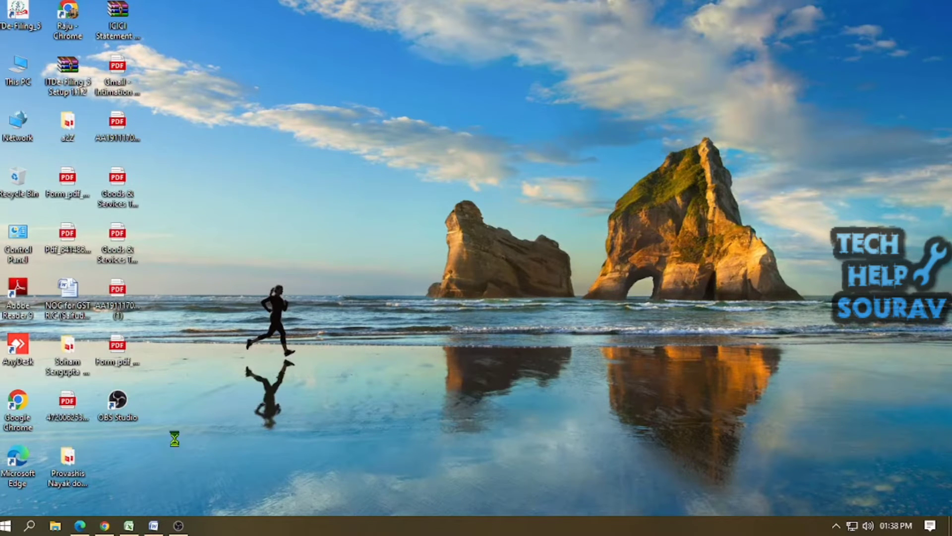
Launch Registry Editor by running regedit from the Run dialog
{"action": "key", "text": "Win+r"}
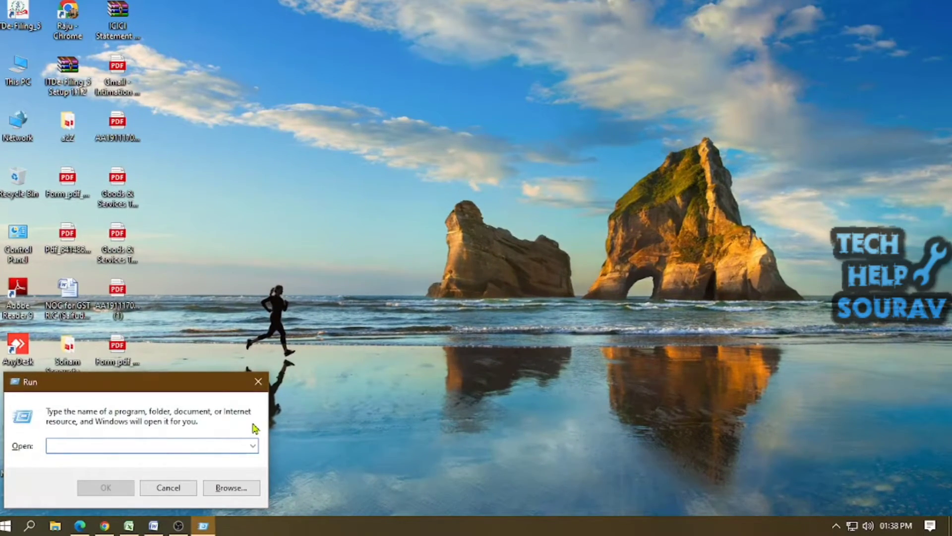
{"action": "type", "text": "rege"}
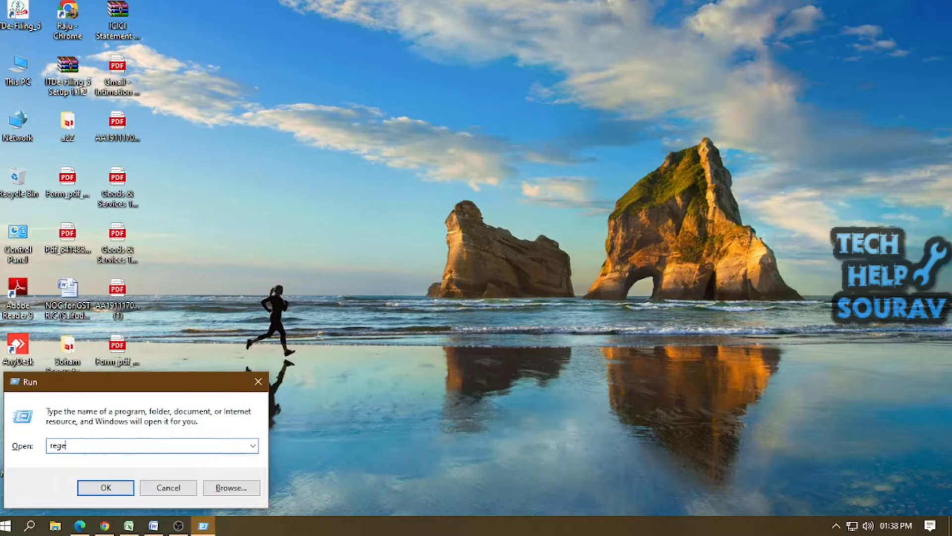
{"action": "left_click", "coordinate": [106, 488]}
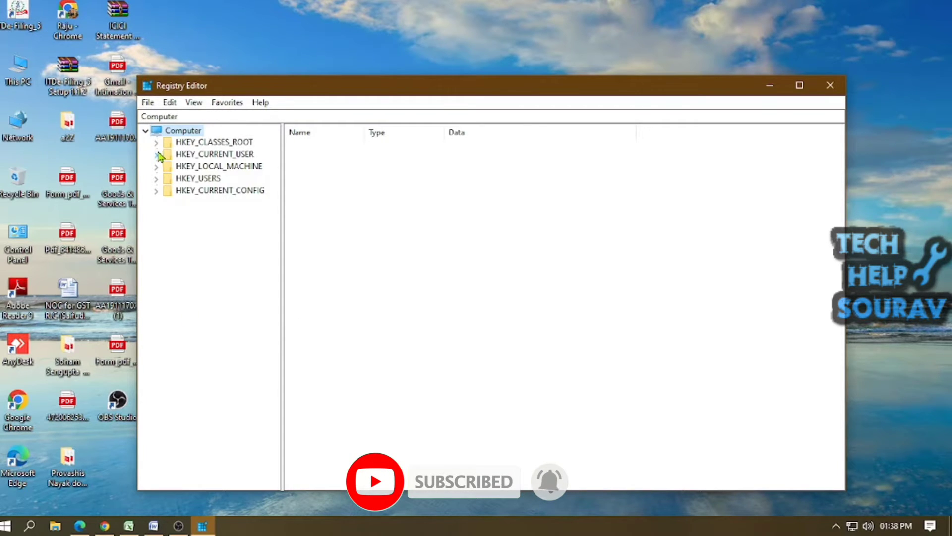
Expand HKEY_CURRENT_USER > SOFTWARE > Microsoft > Windows NT > CurrentVersion and bring up actions for the Windows key
{"action": "left_click", "coordinate": [156, 153]}
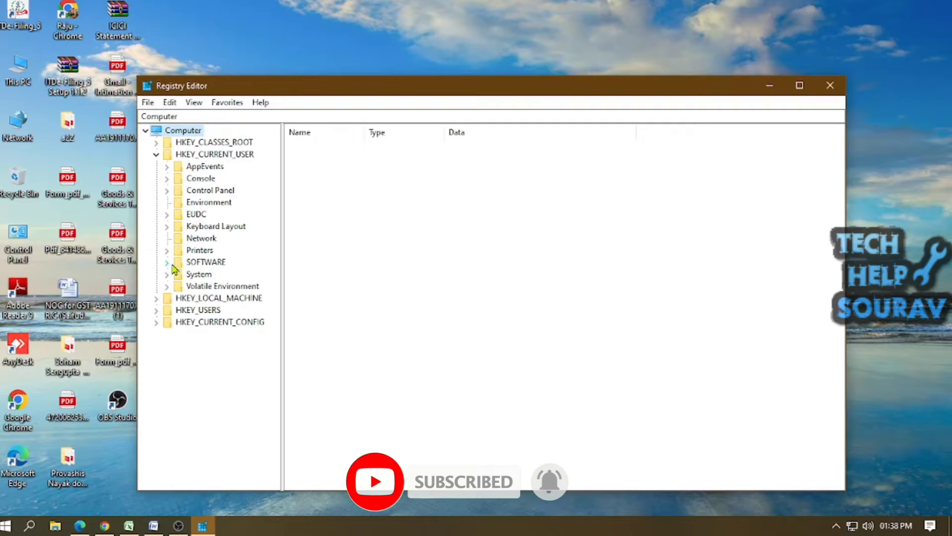
{"action": "left_click", "coordinate": [167, 262]}
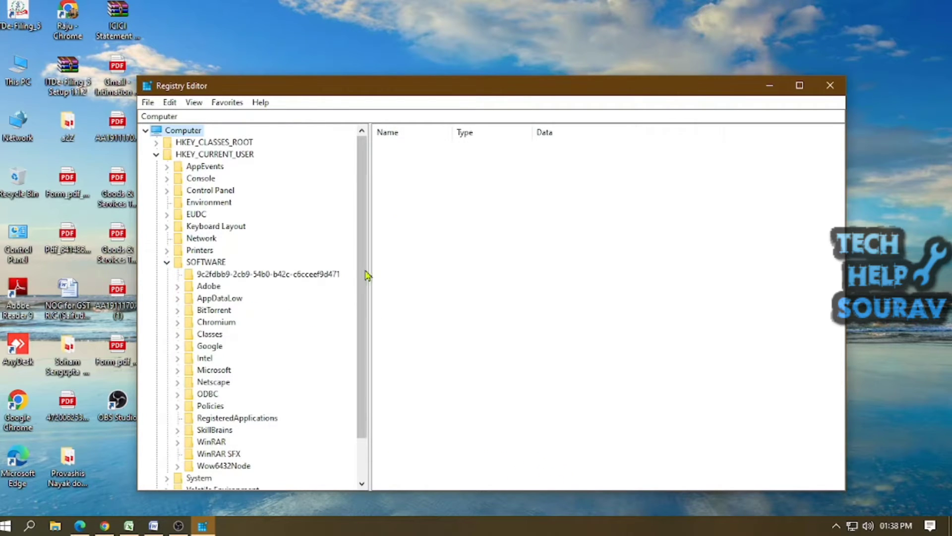
{"action": "left_click", "coordinate": [800, 85]}
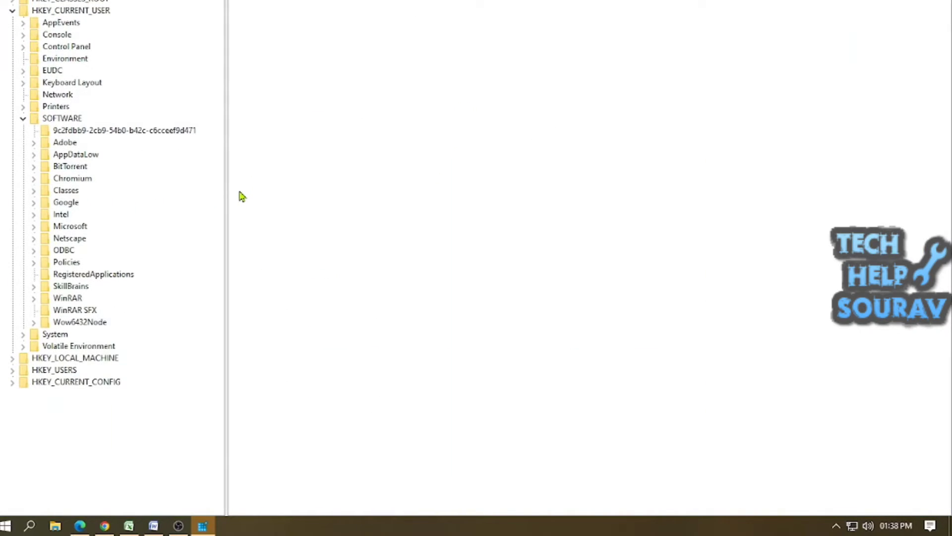
{"action": "mouse_move", "coordinate": [43, 237]}
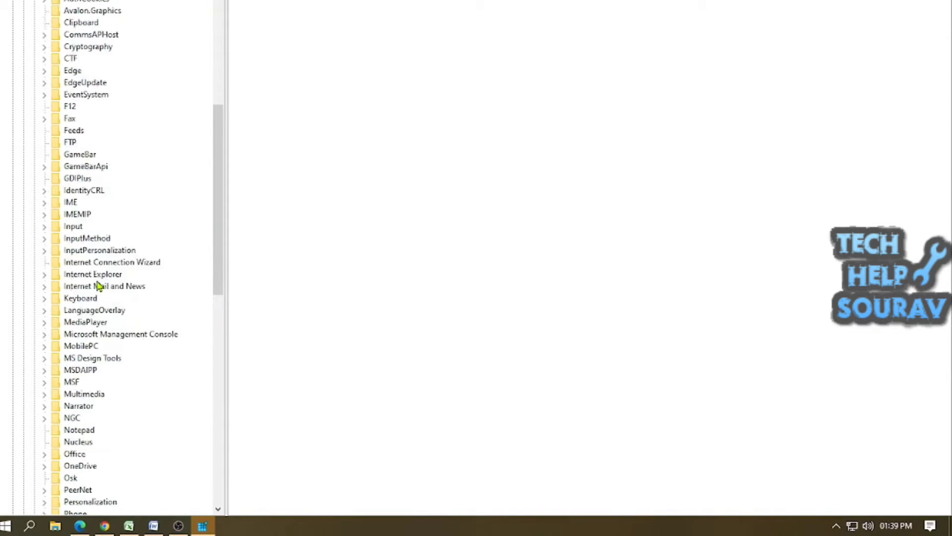
{"action": "scroll", "scroll_direction": "down", "scroll_amount": 3}
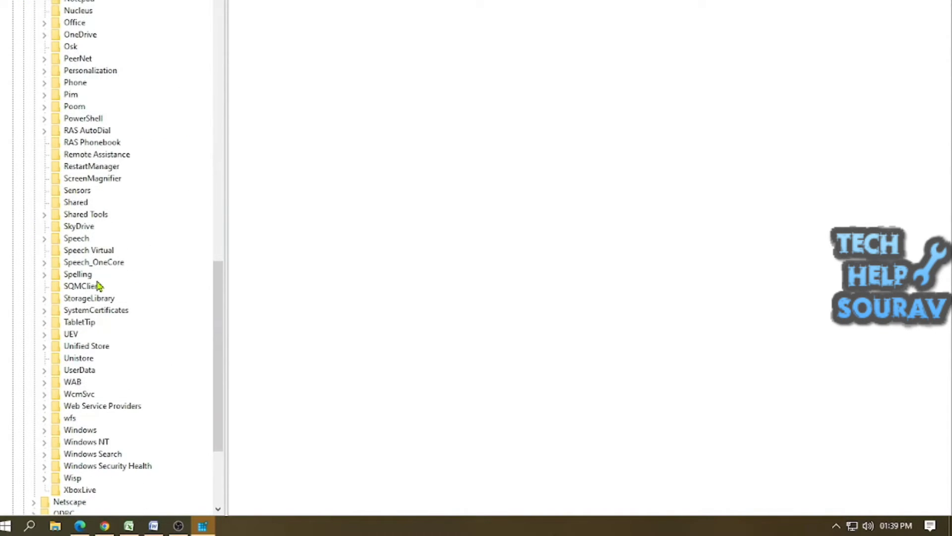
{"action": "left_click", "coordinate": [45, 441]}
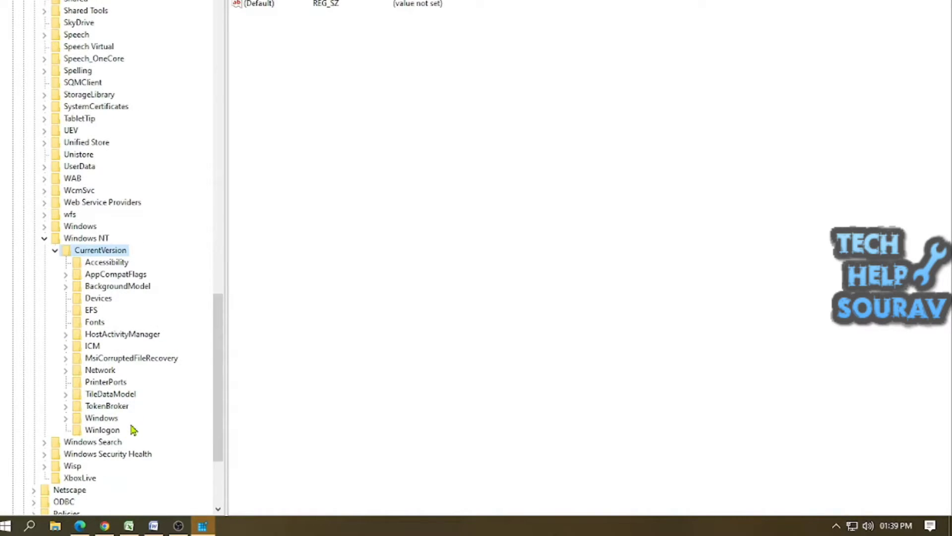
{"action": "right_click", "coordinate": [101, 417]}
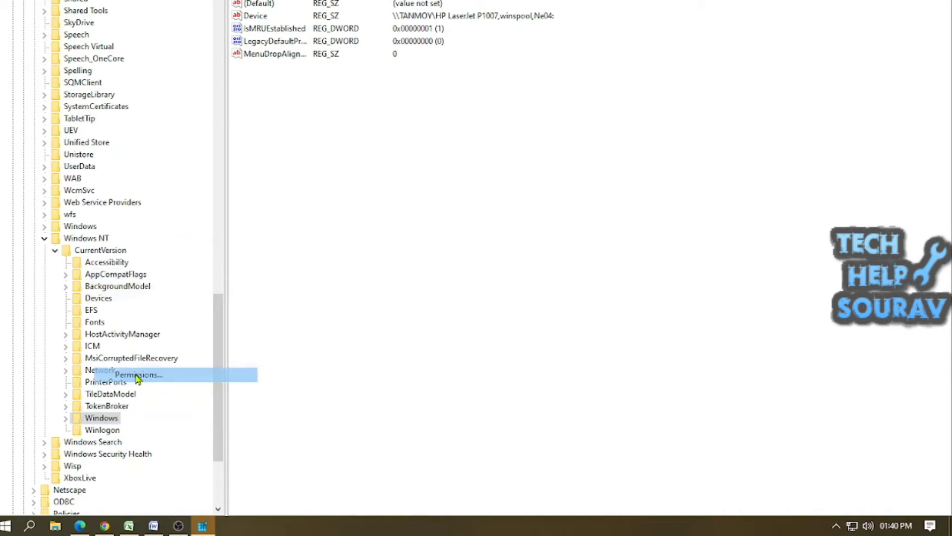
Grant ALL APPLICATION PACKAGES Full Control on the Windows key and apply the permission
{"action": "left_click", "coordinate": [142, 374]}
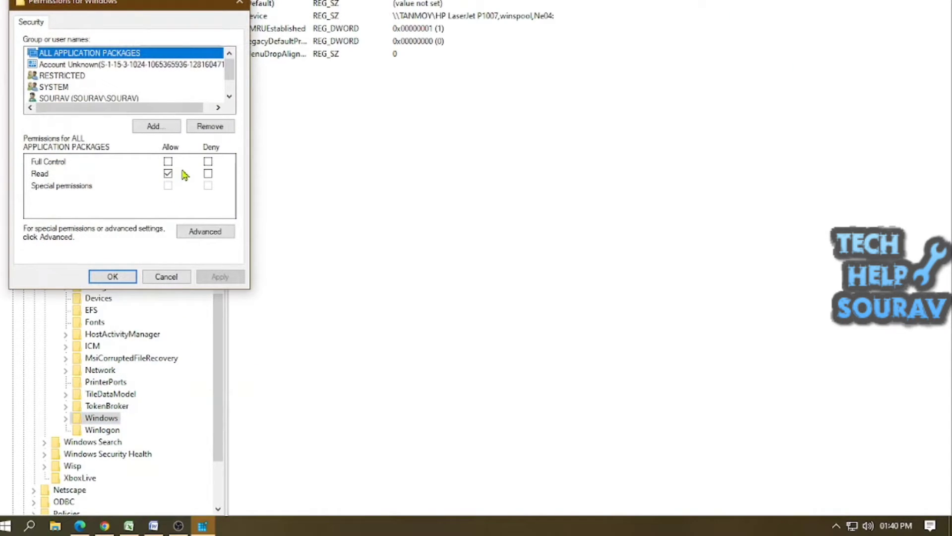
{"action": "left_click", "coordinate": [168, 160]}
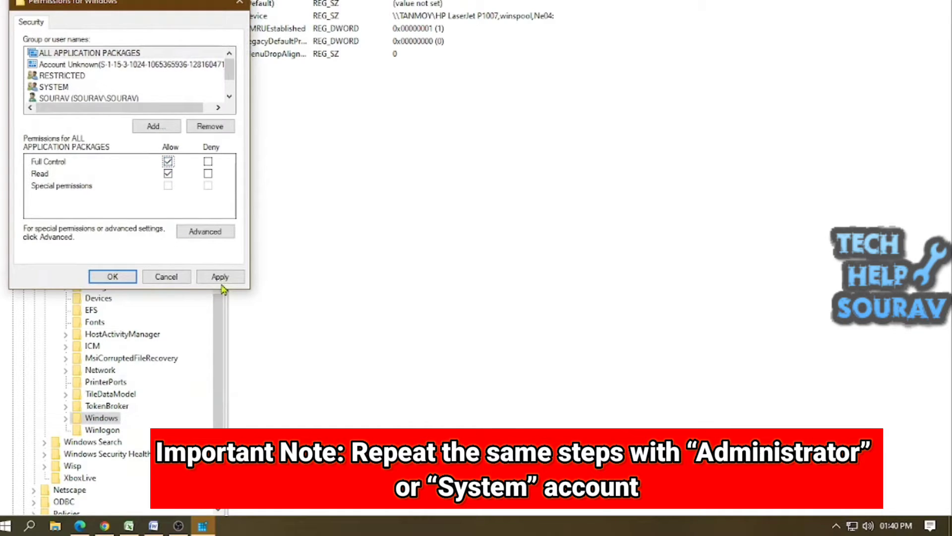
{"action": "left_click", "coordinate": [220, 277]}
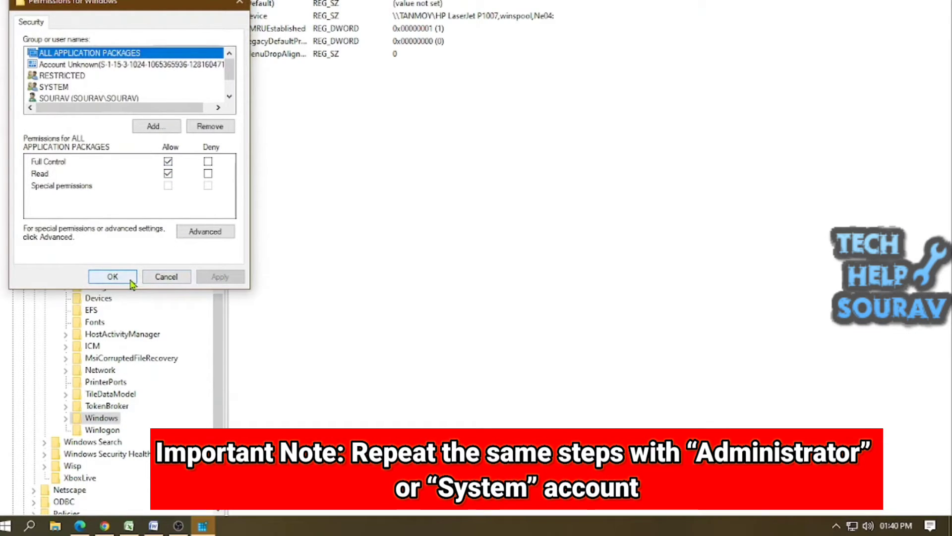
{"action": "left_click", "coordinate": [112, 277]}
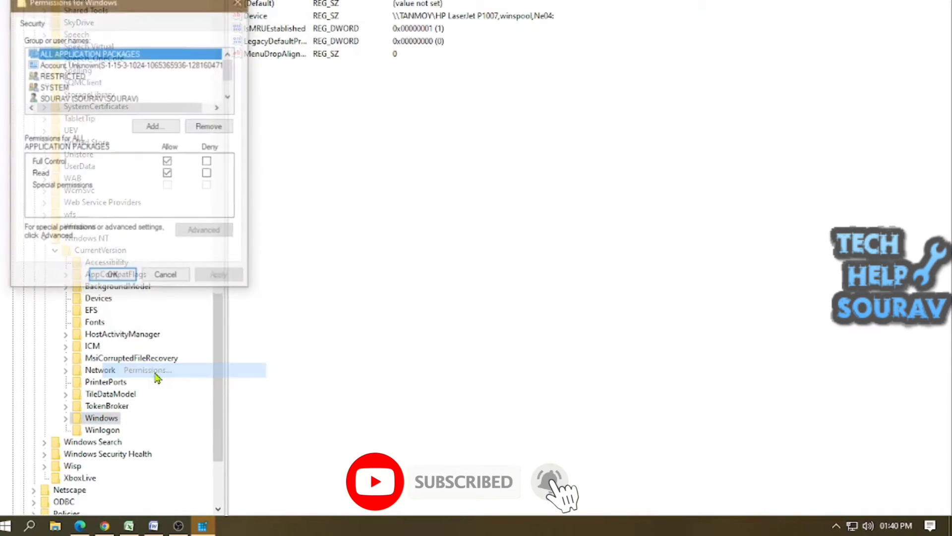
Find and add the Everyone group to the Windows key's permission list
{"action": "left_click", "coordinate": [155, 126]}
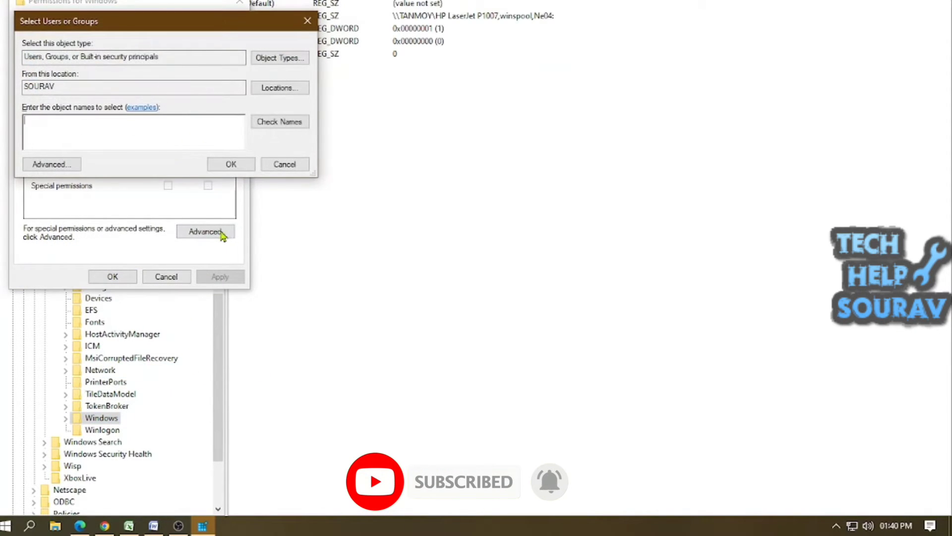
{"action": "left_click", "coordinate": [52, 164]}
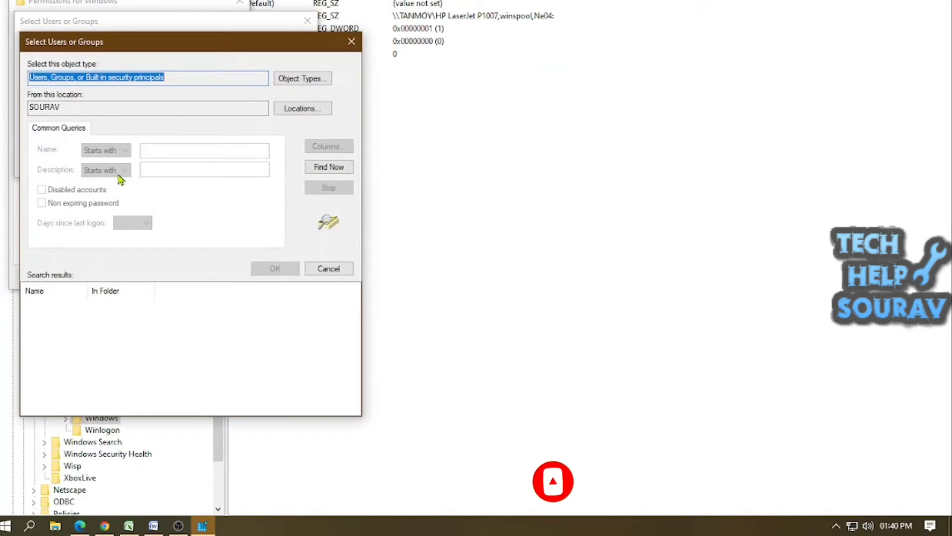
{"action": "left_click", "coordinate": [329, 166]}
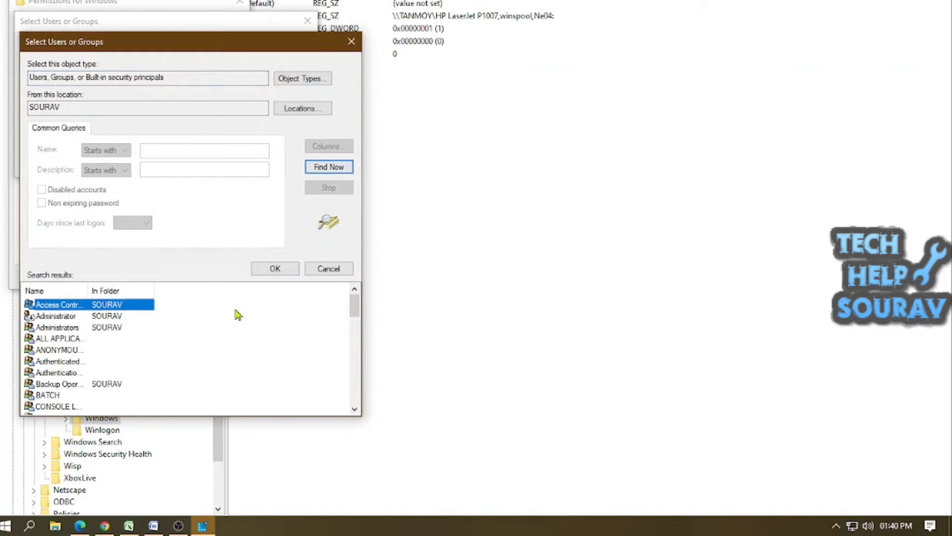
{"action": "scroll", "scroll_direction": "down", "scroll_amount": 3}
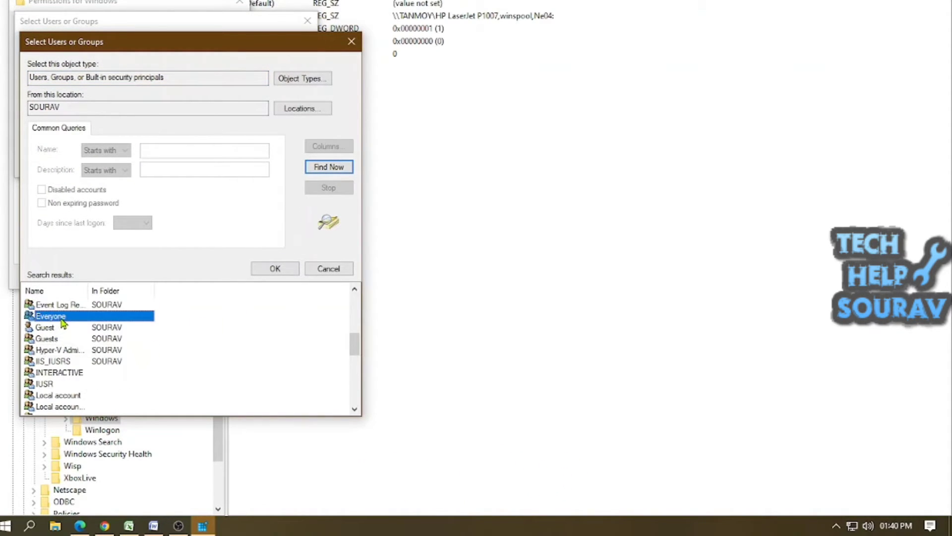
{"action": "double_click", "coordinate": [50, 315]}
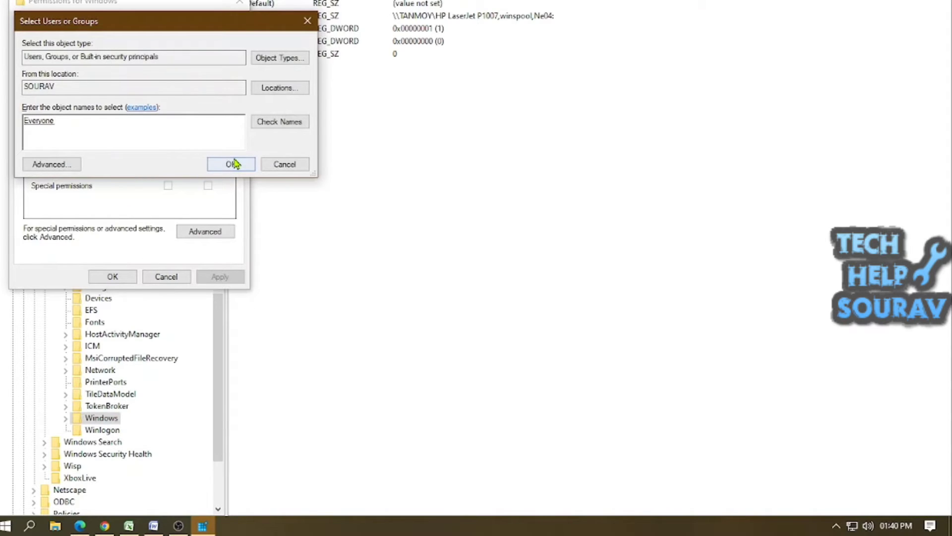
{"action": "left_click", "coordinate": [231, 164]}
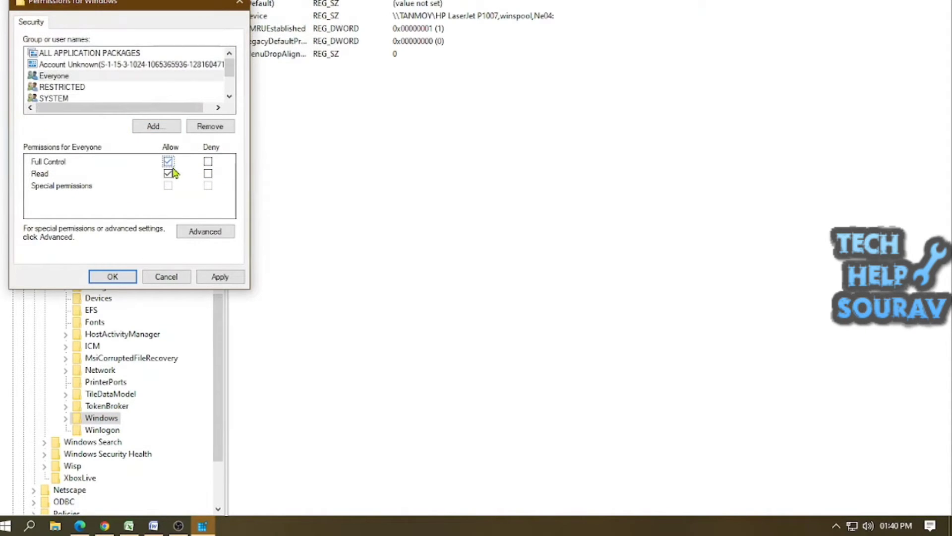
Save the Everyone Full Control permission and close Registry Editor
{"action": "left_click", "coordinate": [112, 277]}
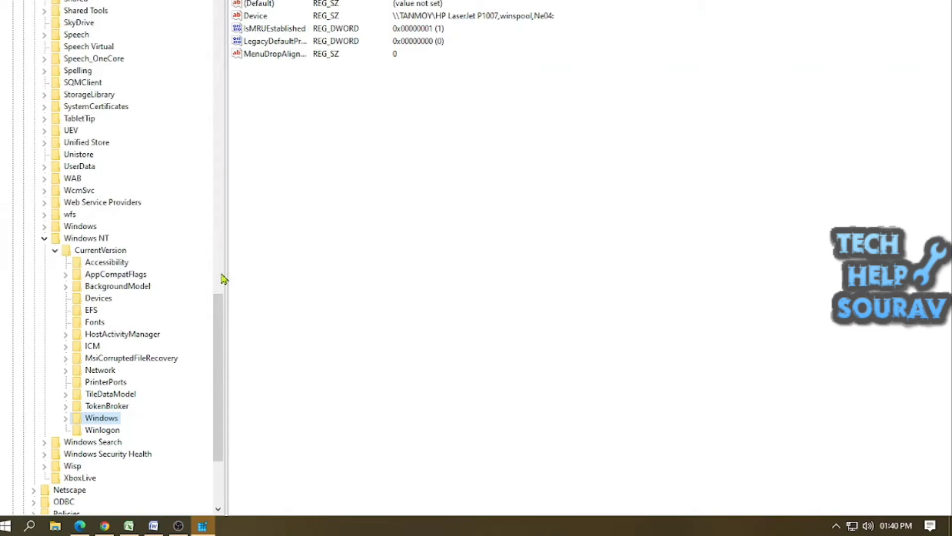
{"action": "mouse_move", "coordinate": [64, 261]}
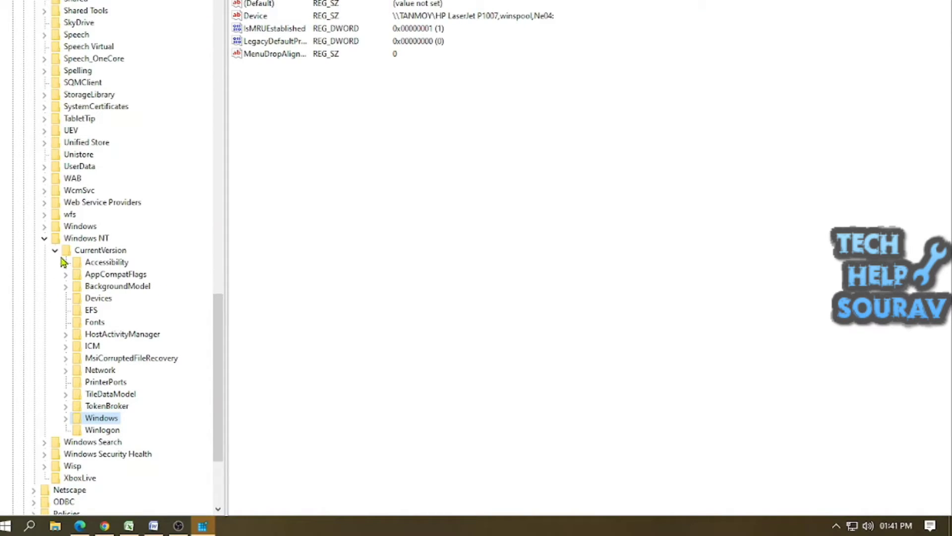
{"action": "left_click", "coordinate": [44, 237]}
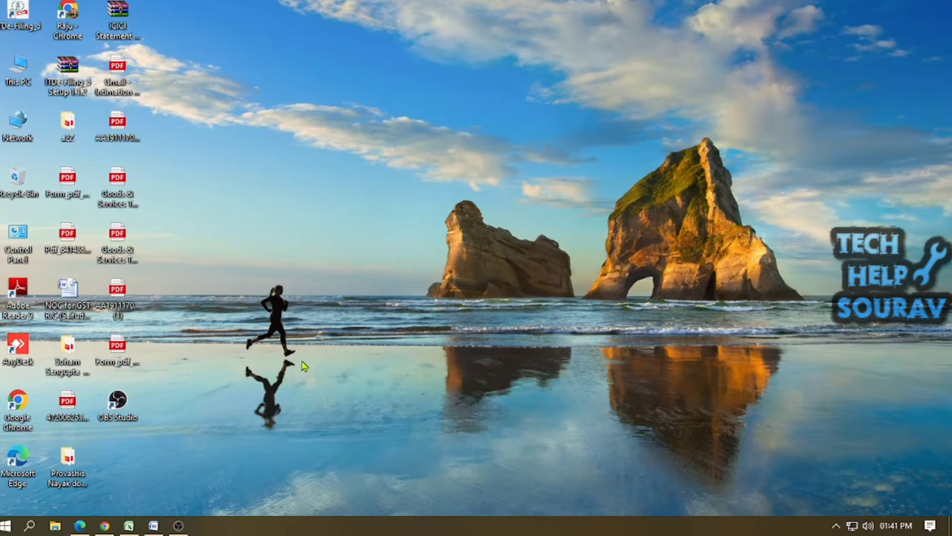
Search the Start menu for 'services' and launch the Services app
{"action": "type", "text": "service"}
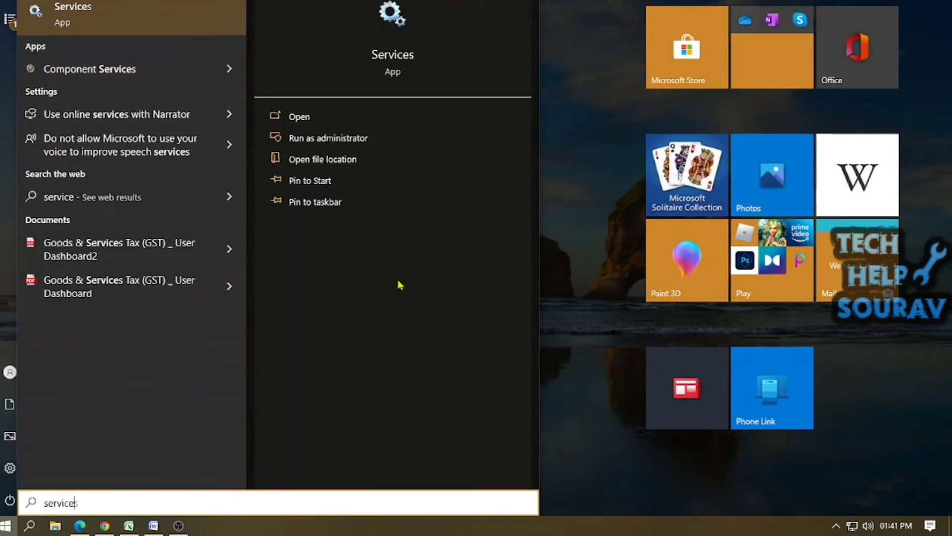
{"action": "left_click", "coordinate": [299, 116]}
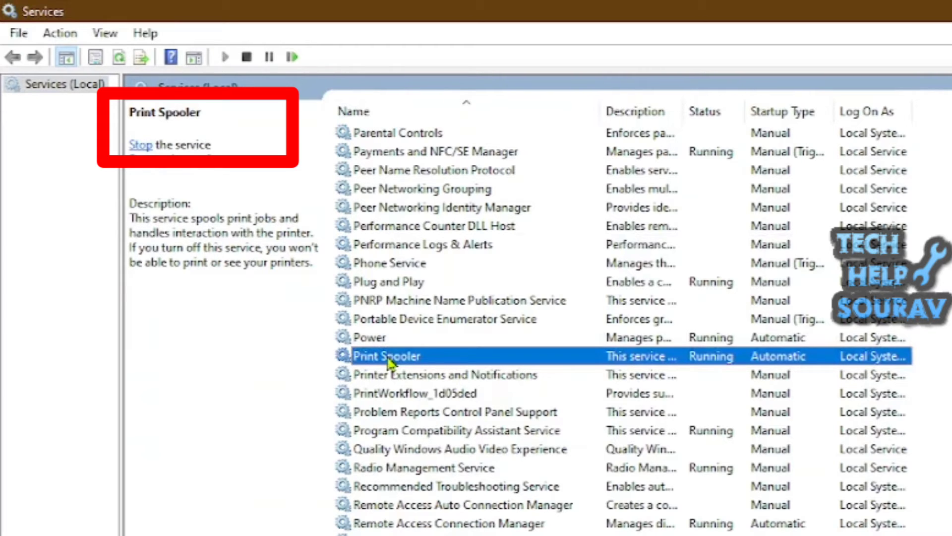
Stop and start the Print Spooler service, then close Services
{"action": "left_click", "coordinate": [140, 145]}
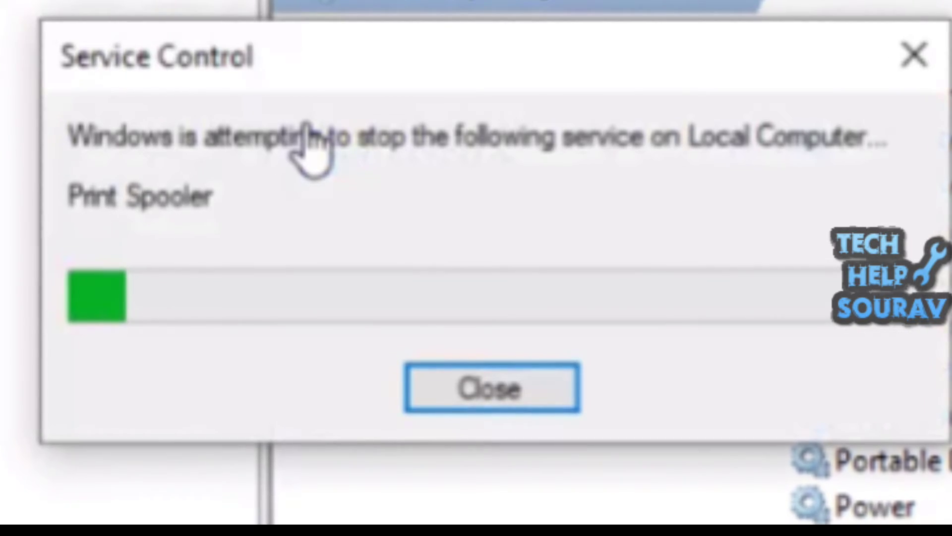
{"action": "left_click", "coordinate": [491, 387]}
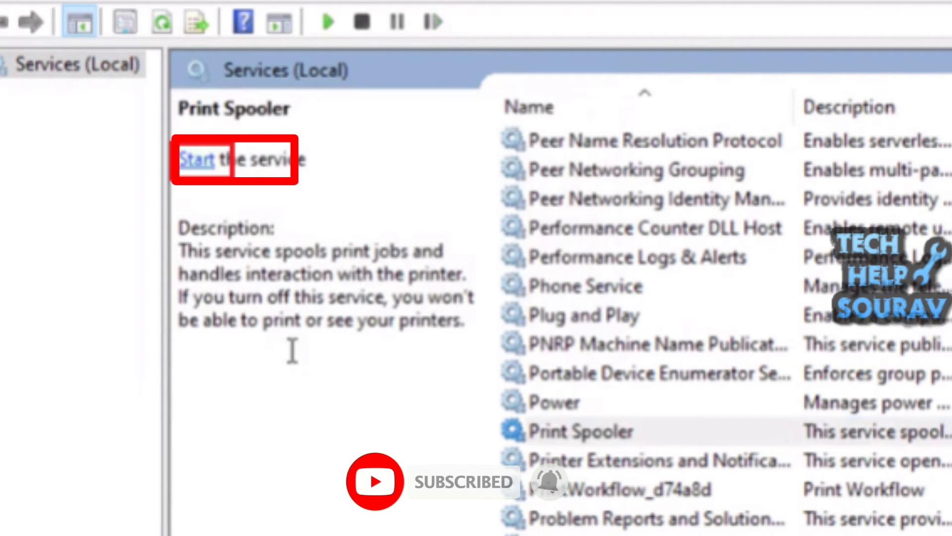
{"action": "left_click", "coordinate": [196, 160]}
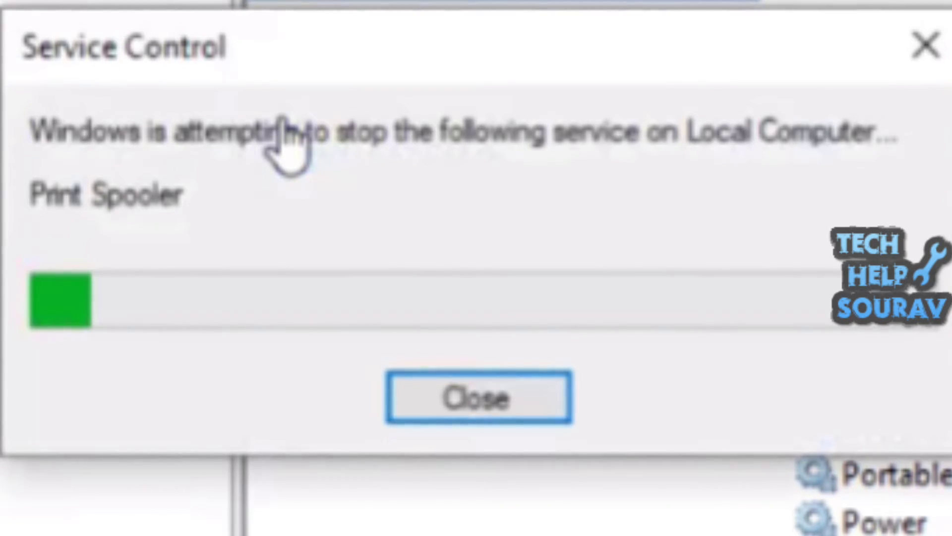
{"action": "left_click", "coordinate": [478, 399]}
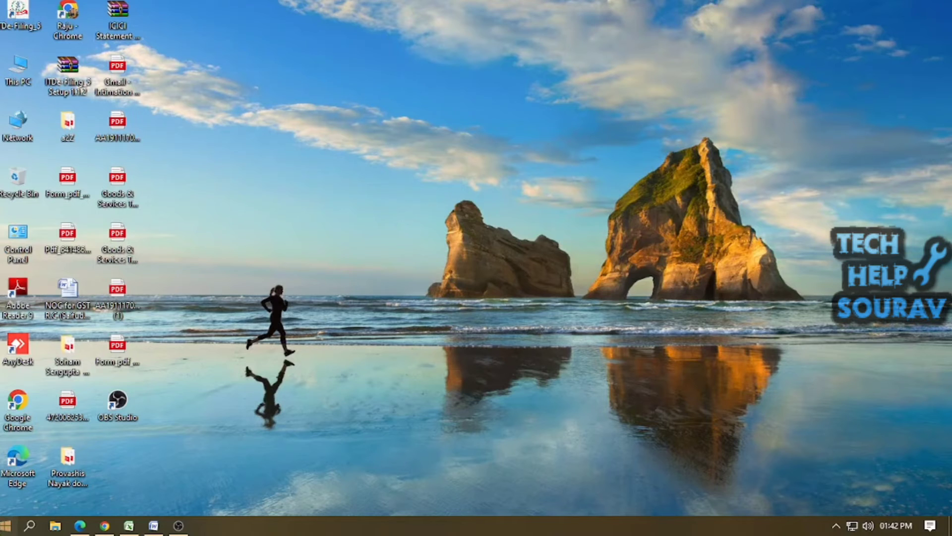
Send the open letter to the HP LaserJet P1007 from Word's Print dialog
{"action": "left_click", "coordinate": [8, 526]}
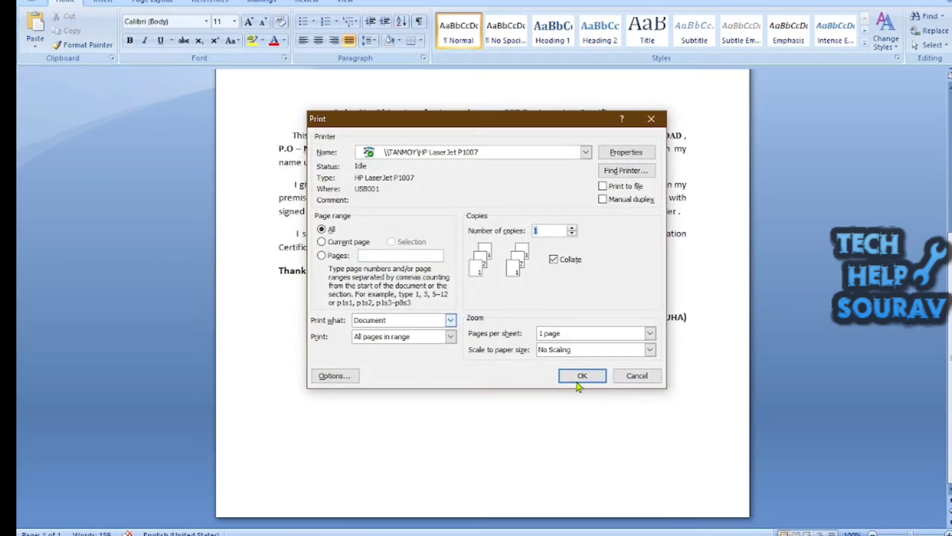
{"action": "left_click", "coordinate": [581, 375]}
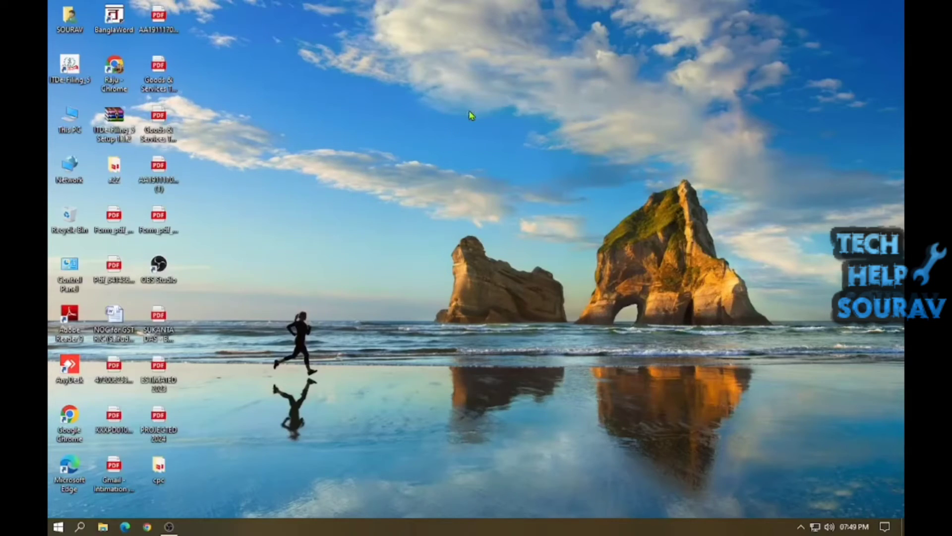
{"action": "mouse_move", "coordinate": [384, 344]}
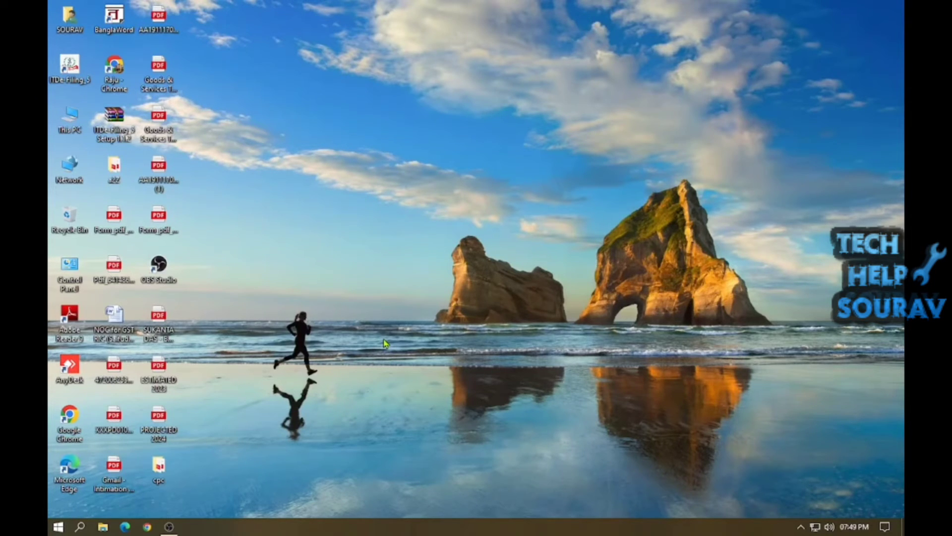
Launch Registry Editor again from the Run dialog
{"action": "key", "text": "Win+r"}
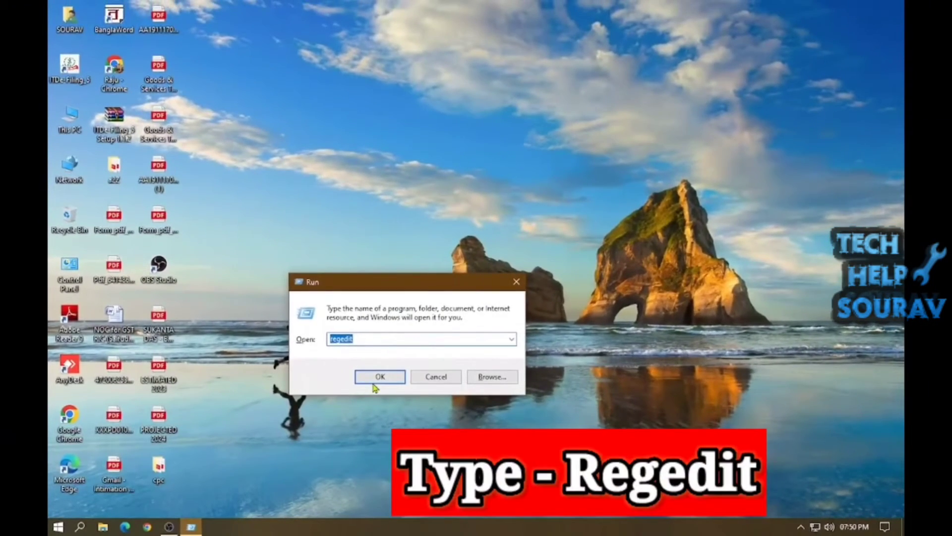
{"action": "left_click", "coordinate": [380, 377]}
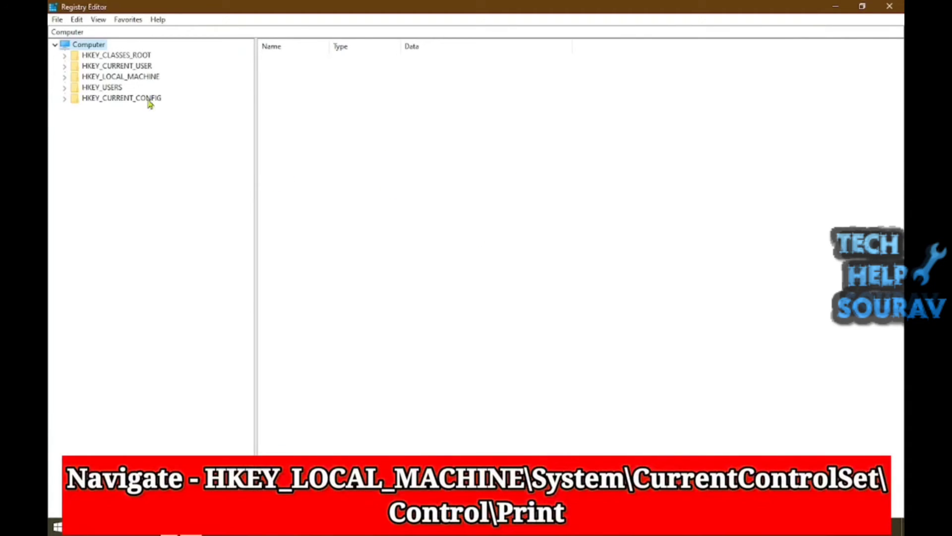
Expand HKEY_LOCAL_MACHINE > SYSTEM > CurrentControlSet and scroll the Control subkeys toward Print
{"action": "left_click", "coordinate": [121, 76]}
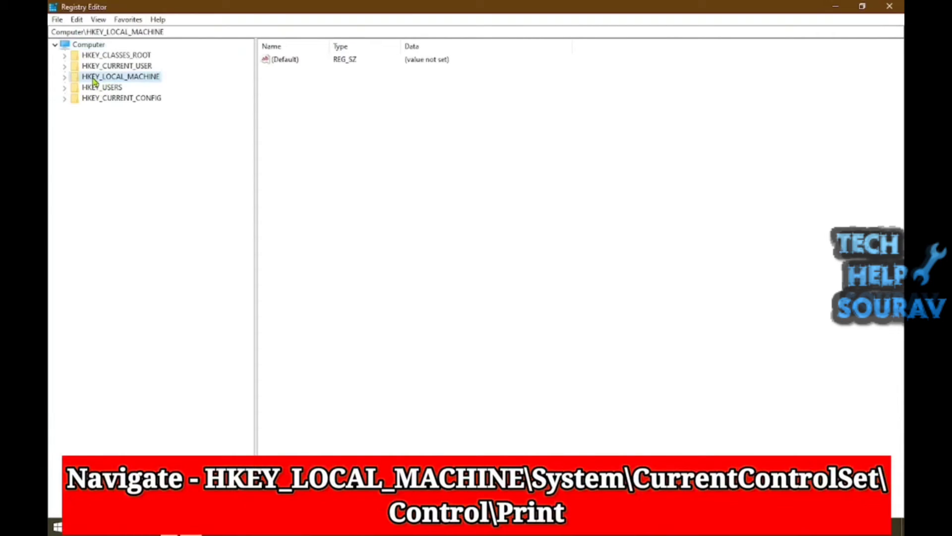
{"action": "left_click", "coordinate": [64, 76]}
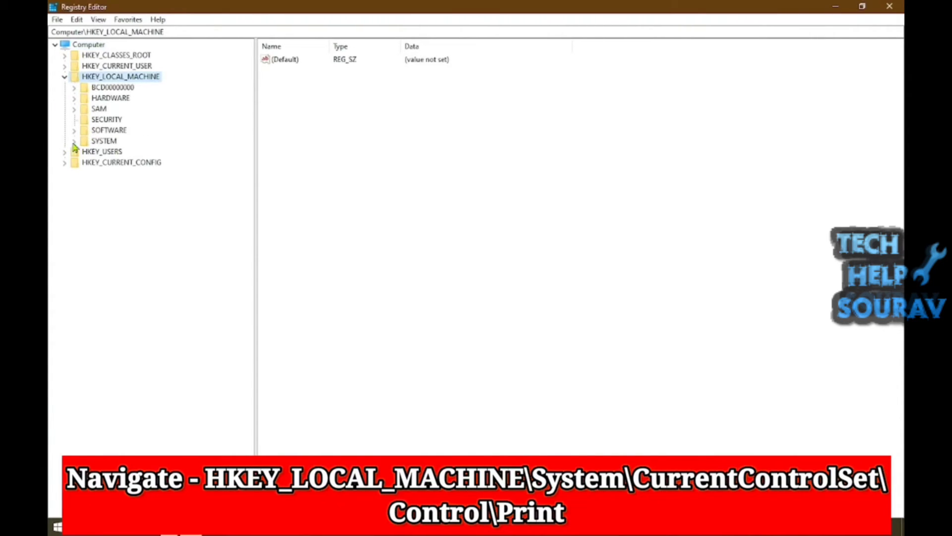
{"action": "left_click", "coordinate": [73, 140]}
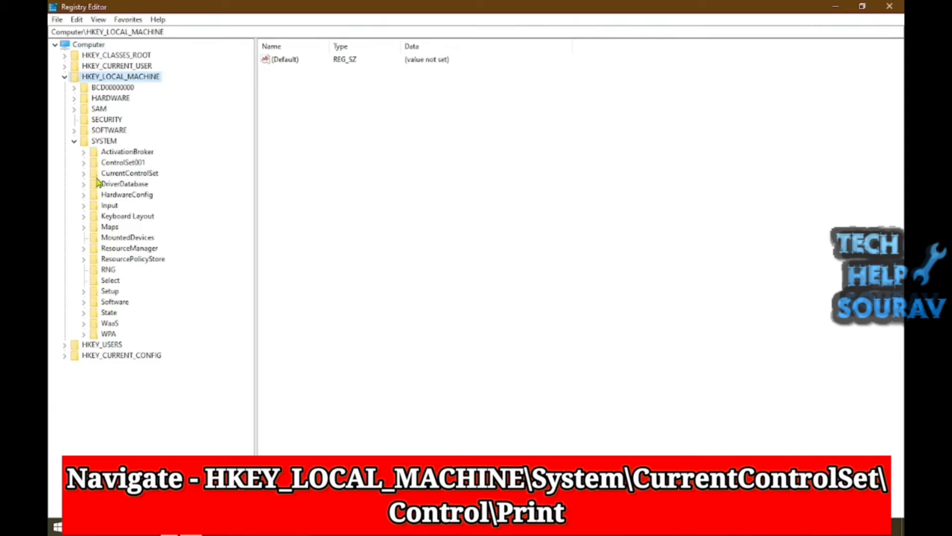
{"action": "left_click", "coordinate": [84, 172]}
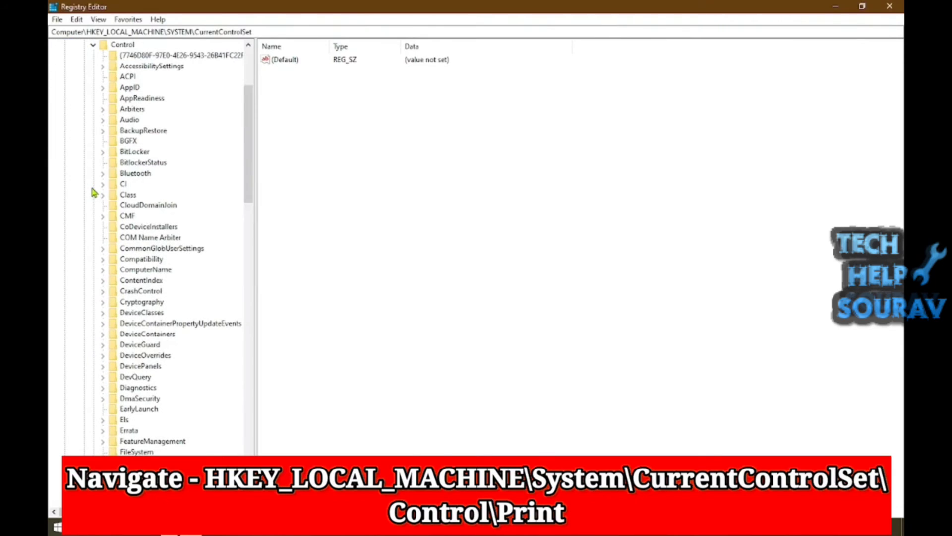
{"action": "scroll", "scroll_direction": "down", "scroll_amount": 3}
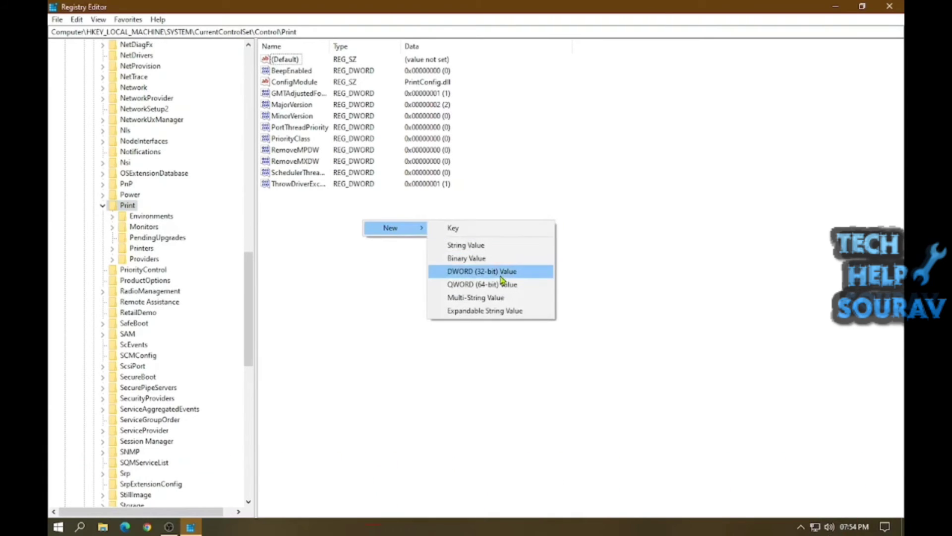
Create DWORD RpcAuthnLevelPrivacyEnabled under the Print key and set its data to 0
{"action": "left_click", "coordinate": [482, 270]}
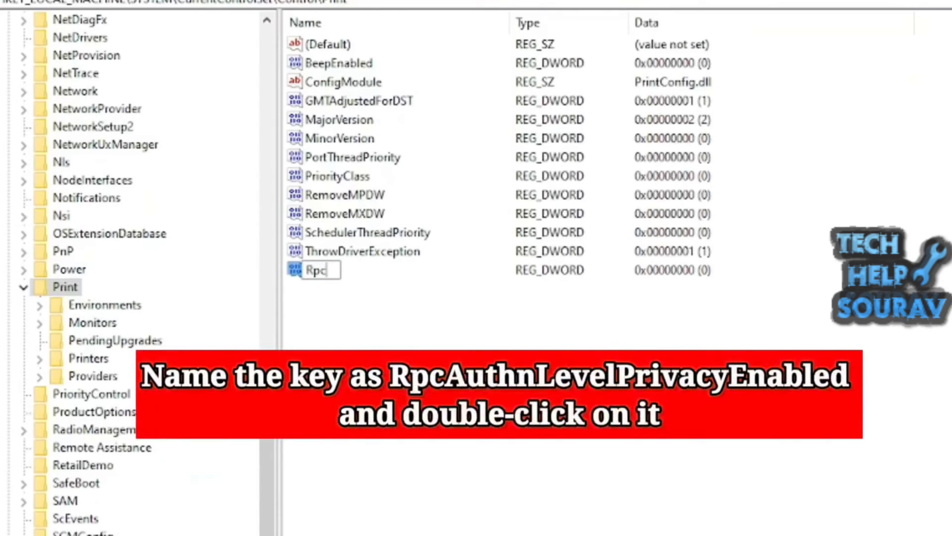
{"action": "type", "text": "Au"}
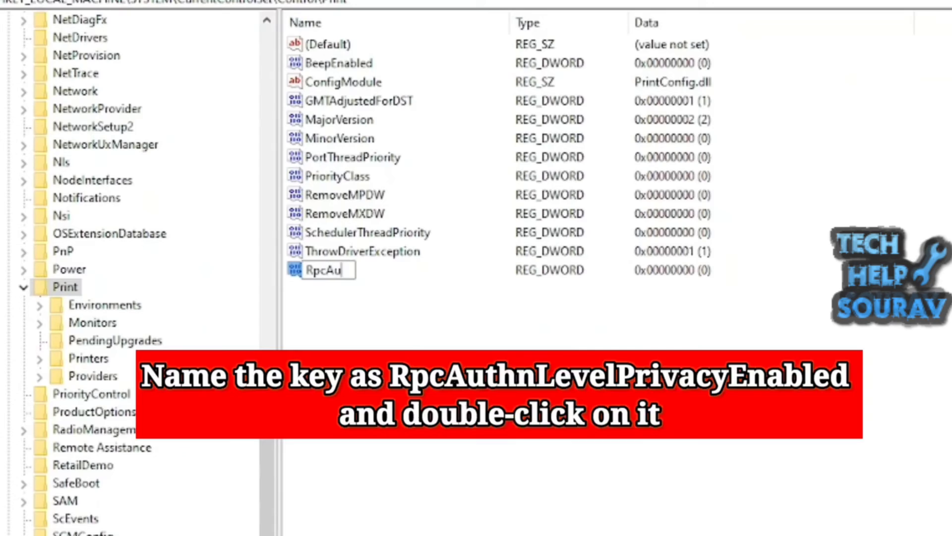
{"action": "type", "text": "thn"}
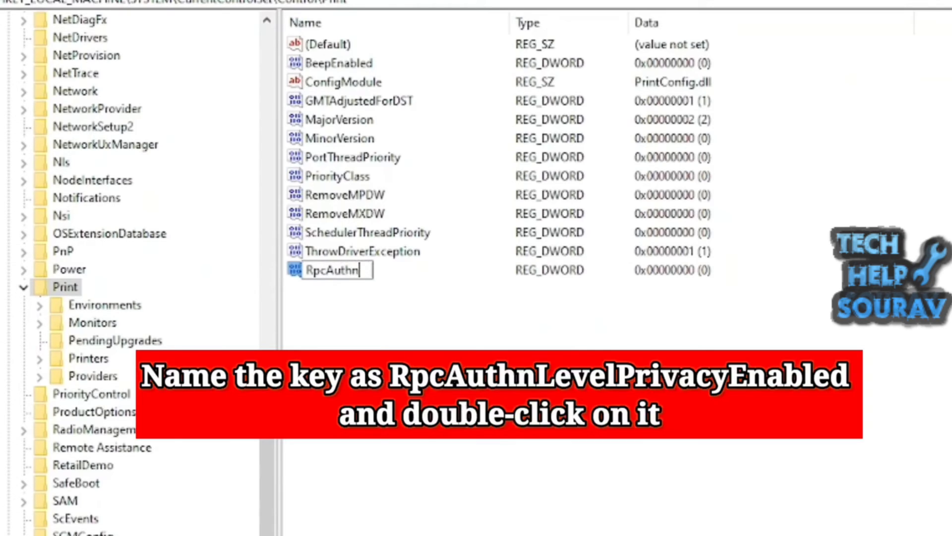
{"action": "type", "text": "LevelPrivacyEnabled"}
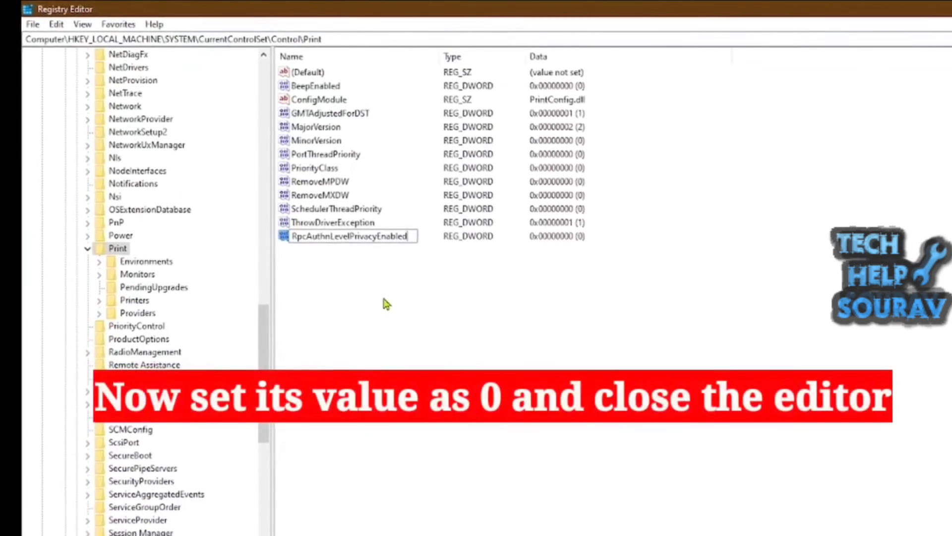
{"action": "double_click", "coordinate": [343, 236]}
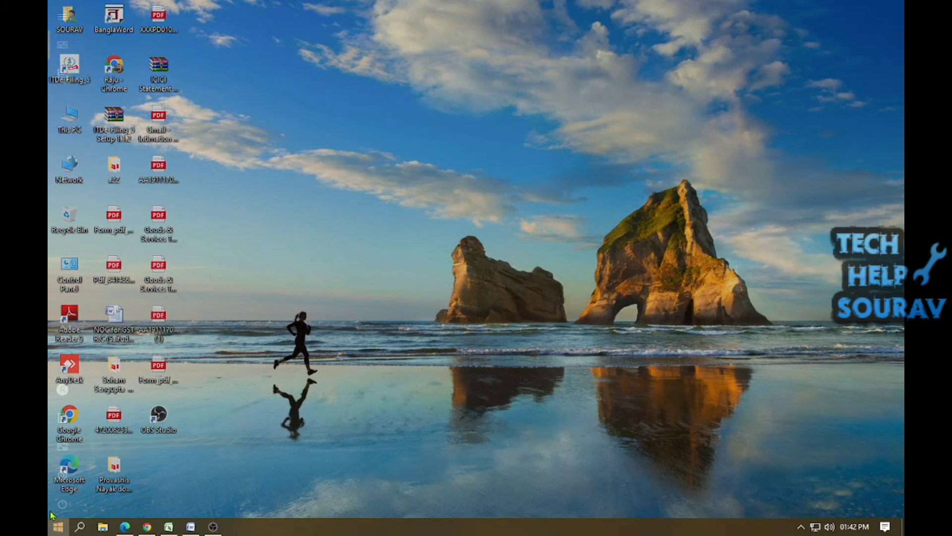
Bring up the Start menu power options to restart the PC
{"action": "left_click", "coordinate": [57, 526]}
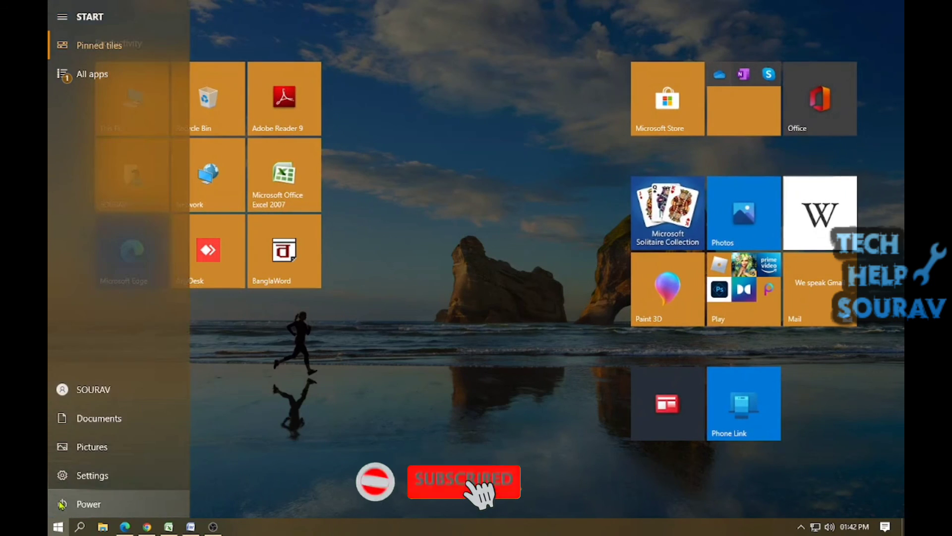
{"action": "left_click", "coordinate": [88, 504]}
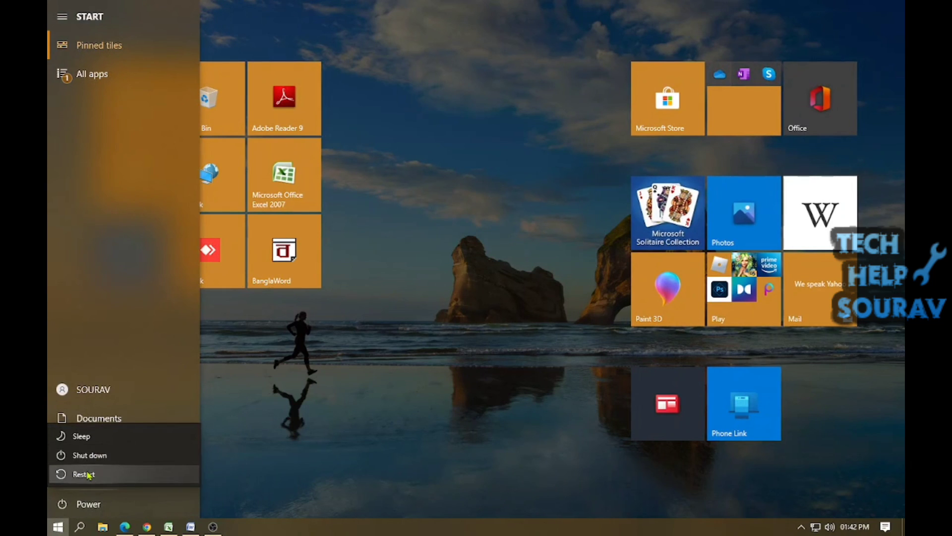
{"action": "mouse_move", "coordinate": [83, 474]}
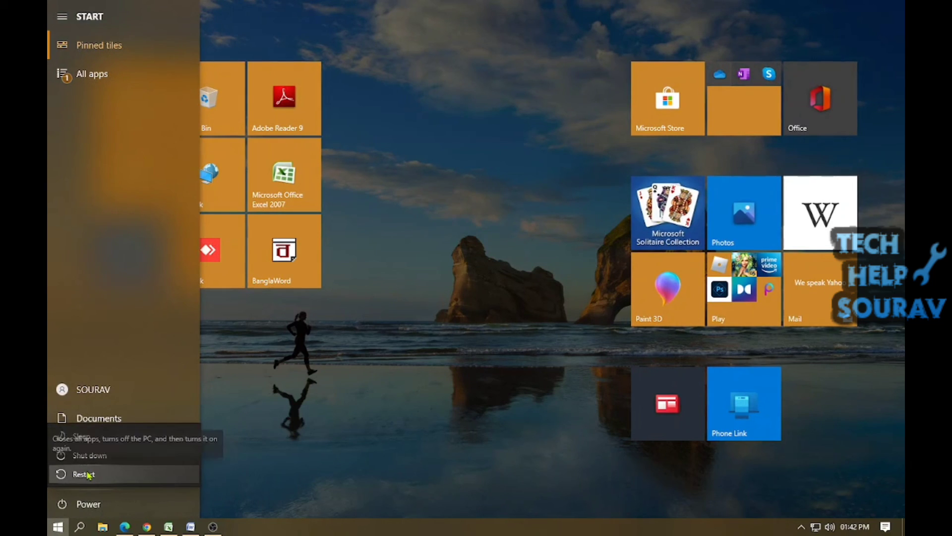